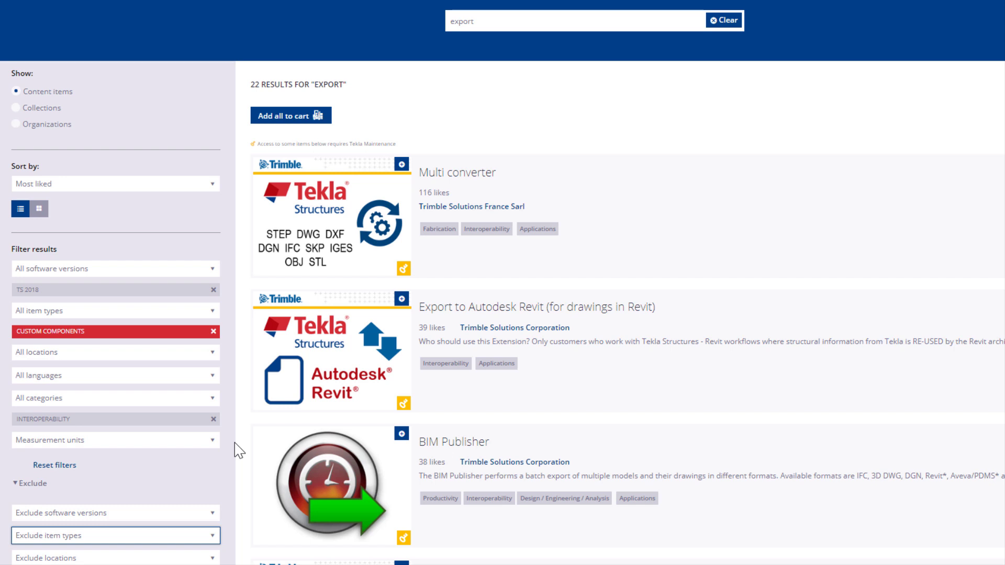
mouse_move(354, 238)
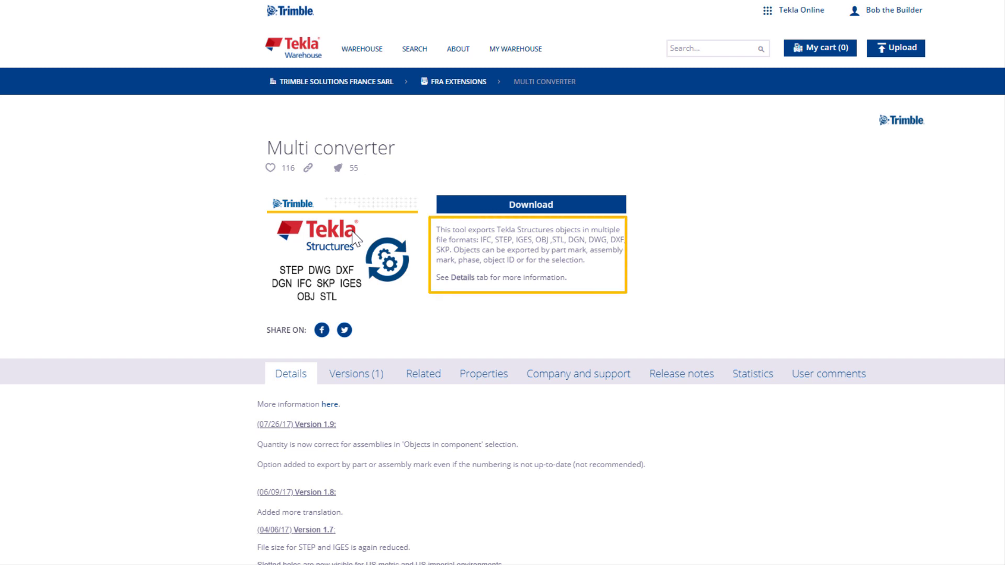
mouse_move(396, 264)
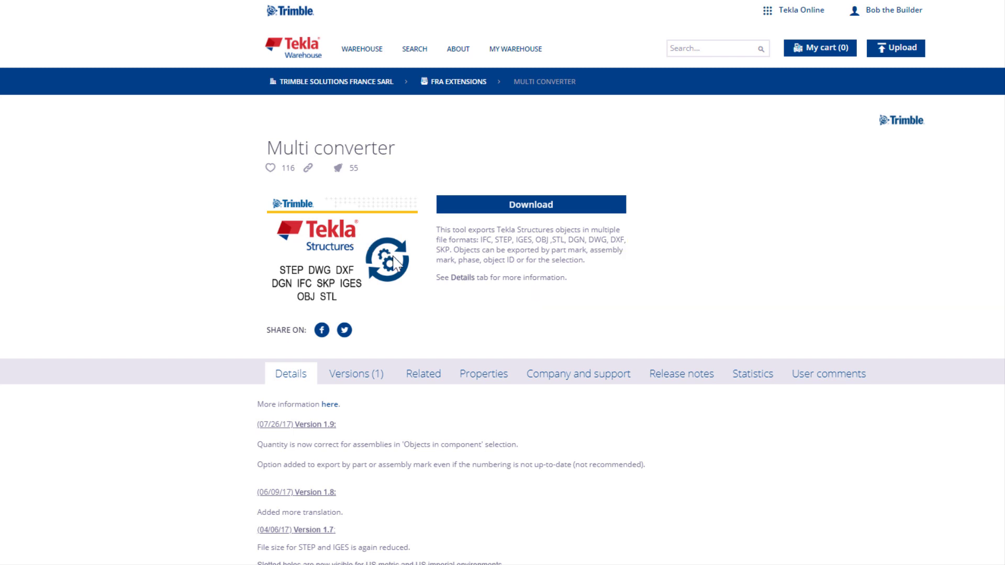
Review the Multi converter's Properties and then its Company and support details from Trimble Solutions France Sarl.
scroll("down", 3)
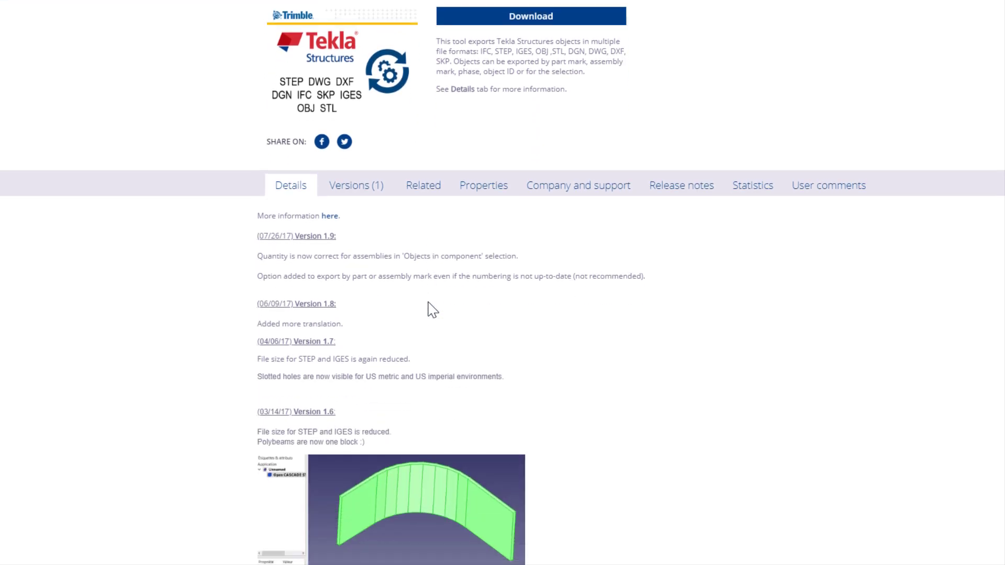
mouse_move(495, 338)
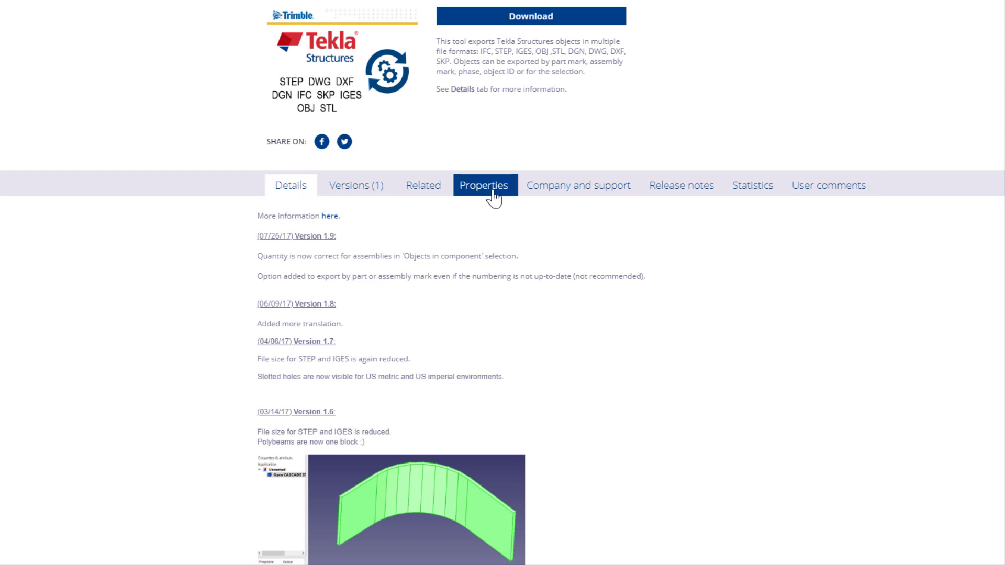
left_click(484, 185)
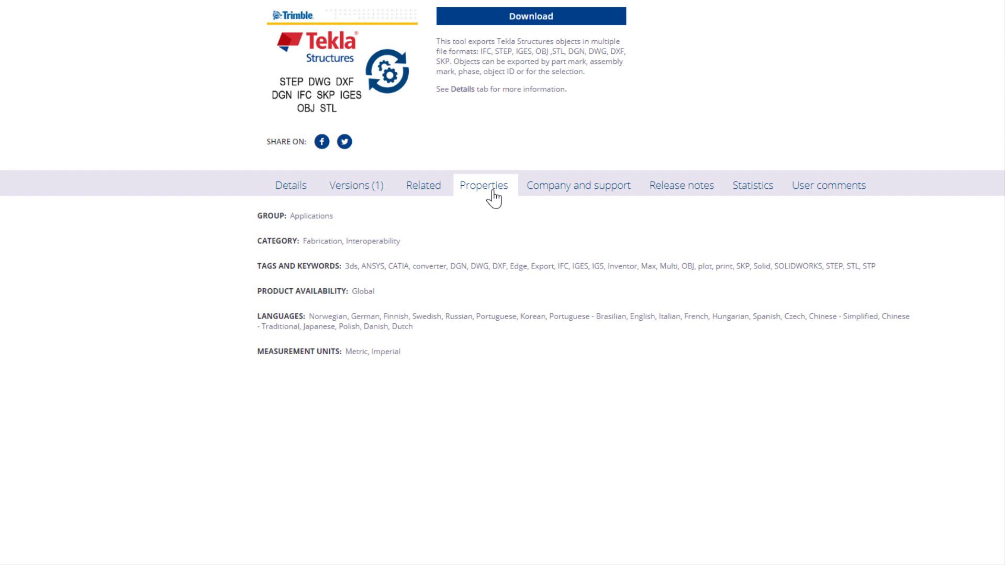
mouse_move(578, 185)
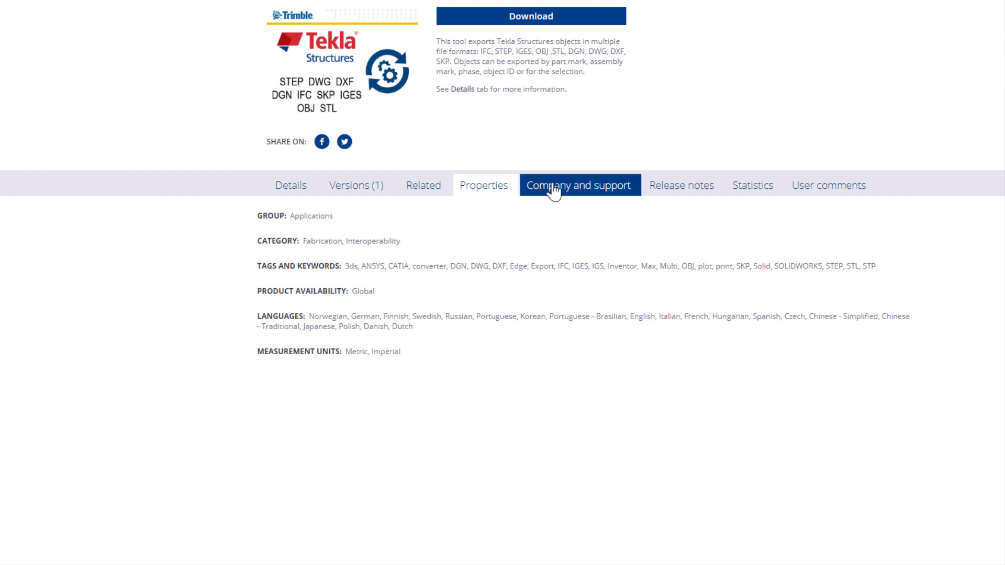
left_click(577, 186)
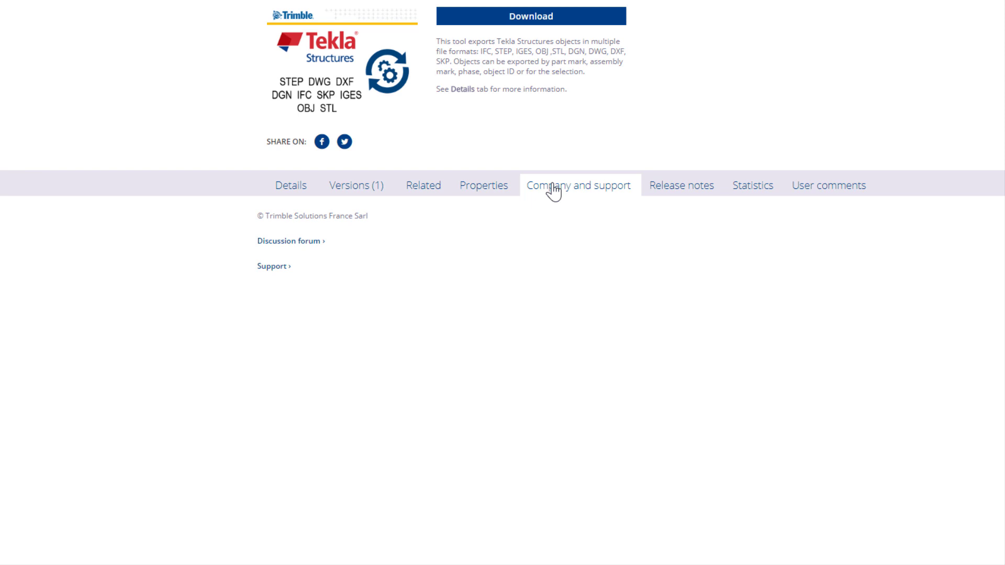
mouse_move(500, 236)
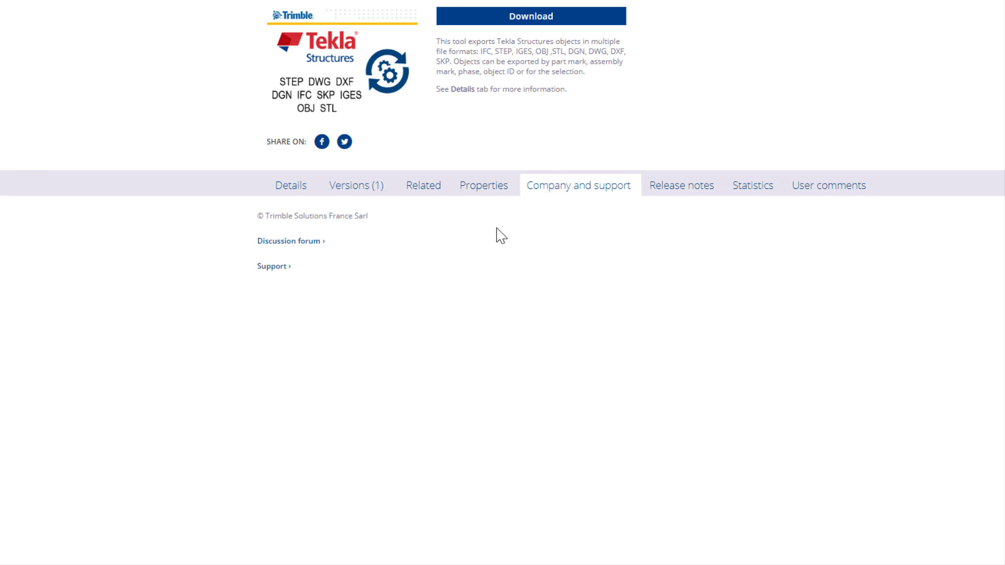
List the Multi converter versions and expand version 1.9 to show Windows 10/8/7 and TS 2016–2018 compatibility.
left_click(355, 185)
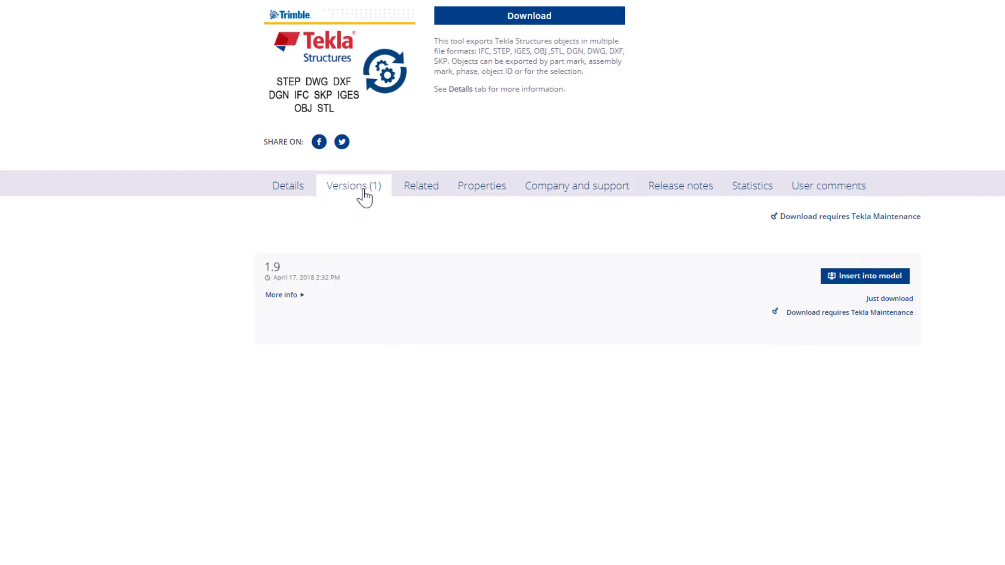
scroll("down", 3)
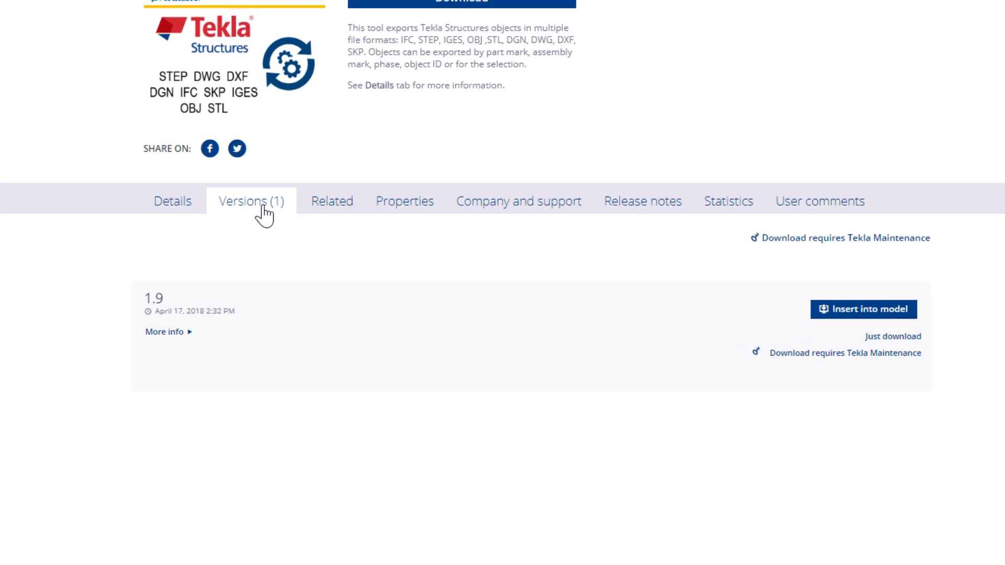
scroll("up", 3)
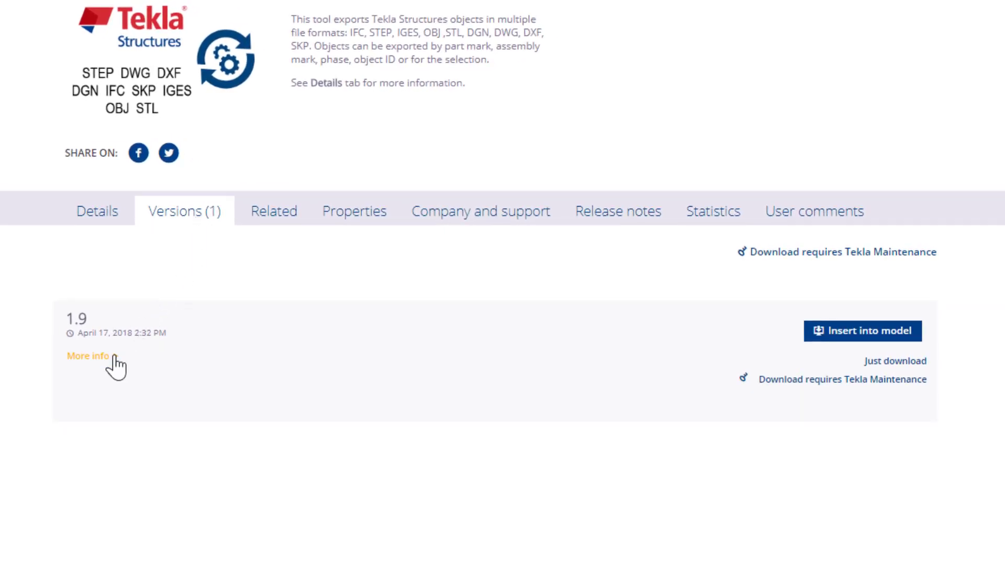
left_click(87, 356)
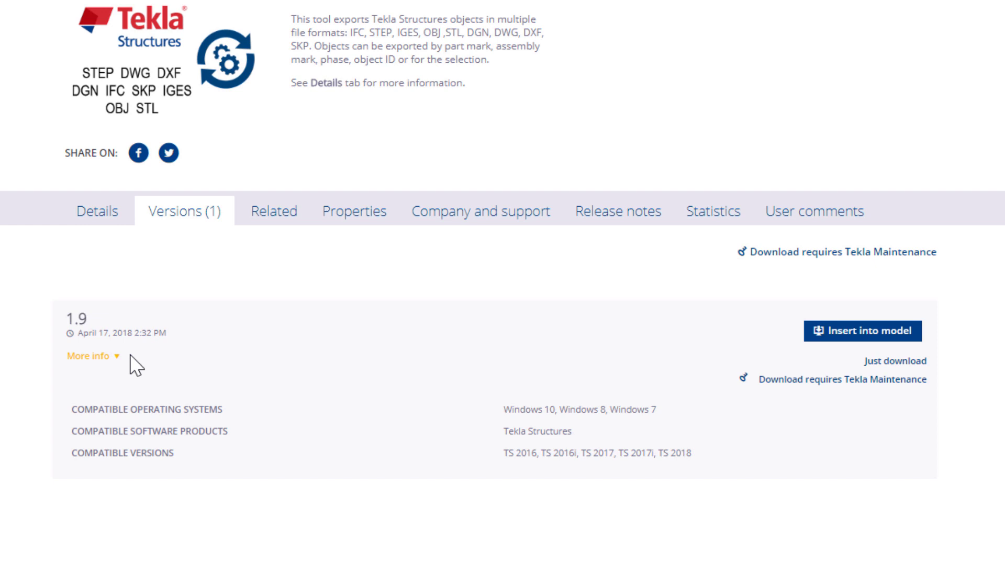
mouse_move(658, 344)
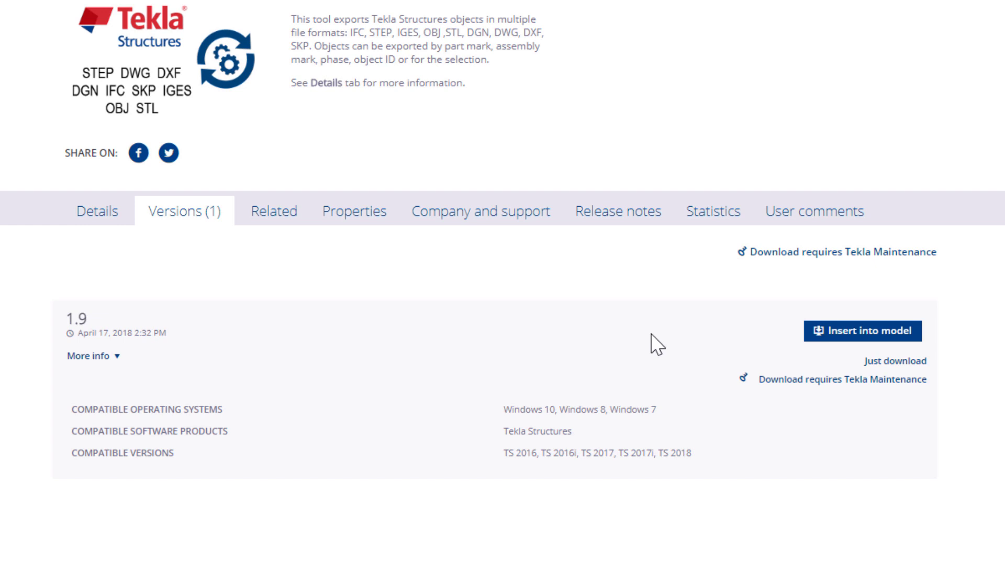
mouse_move(861, 331)
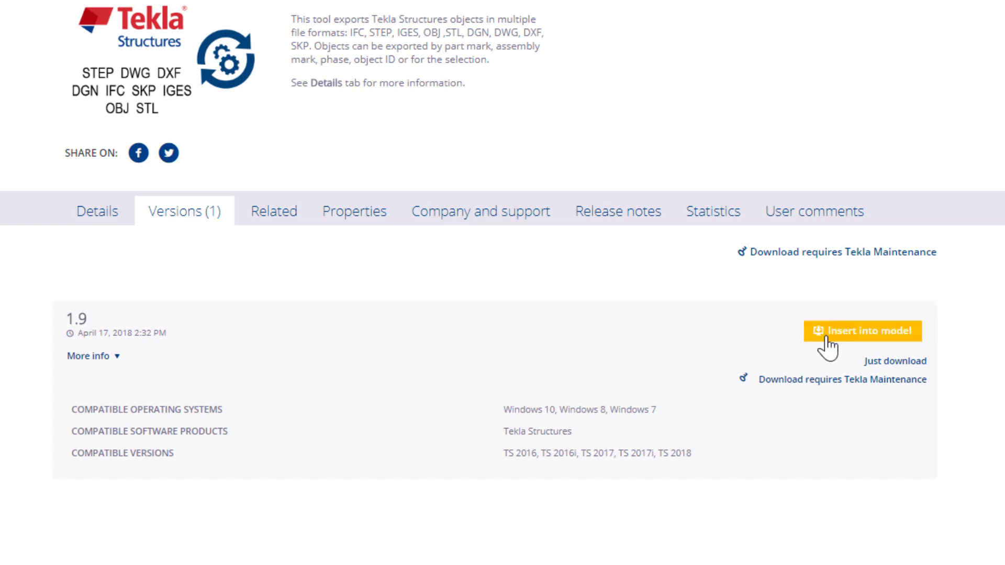
Insert Multi converter 1.9 into the model, bringing up the content installer with conflict-handling choices.
left_click(861, 332)
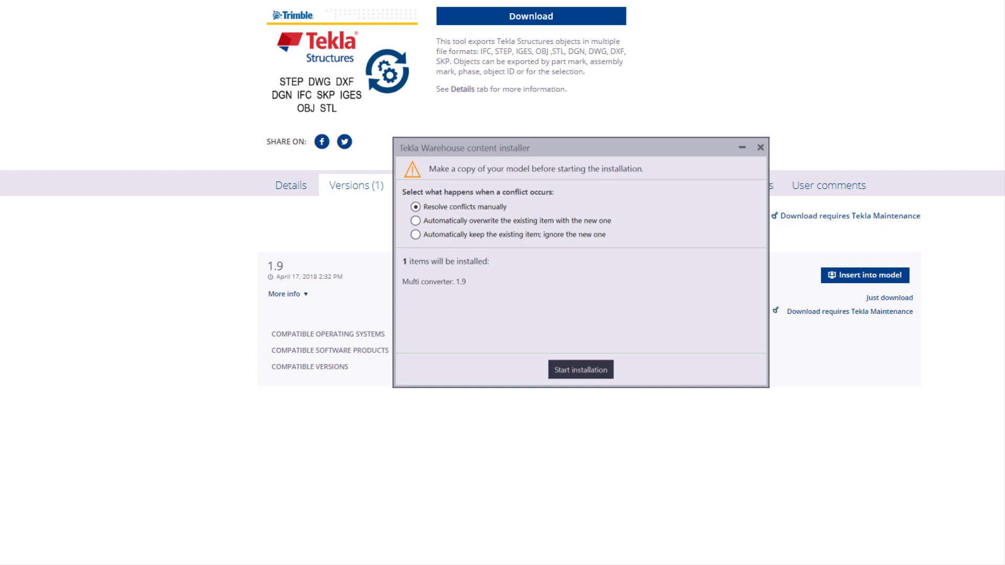
Check the model backup copy in Tekla Structures, then return to the Multi converter 1.9 installer.
left_click(579, 370)
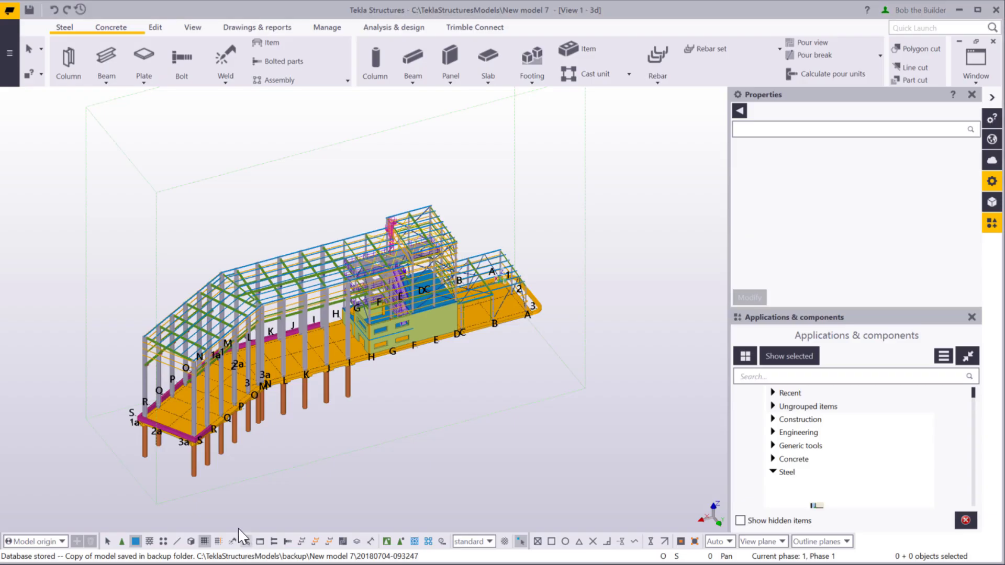
mouse_move(621, 139)
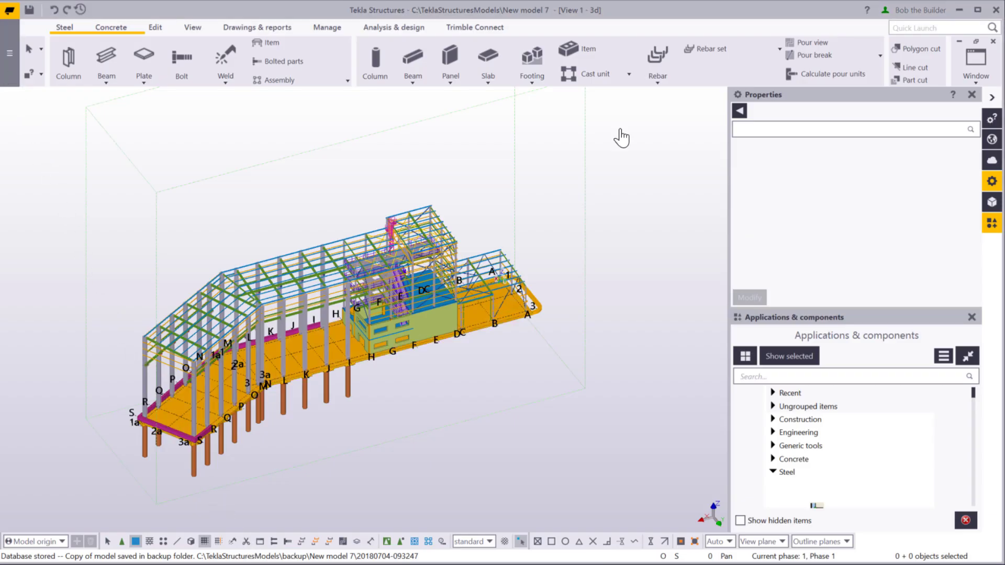
left_click(10, 10)
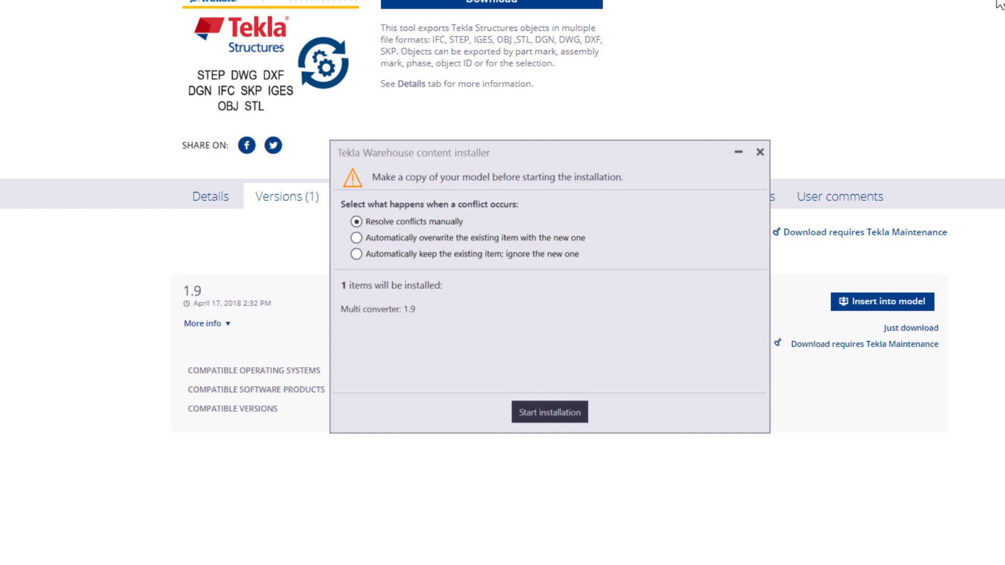
scroll("down", 3)
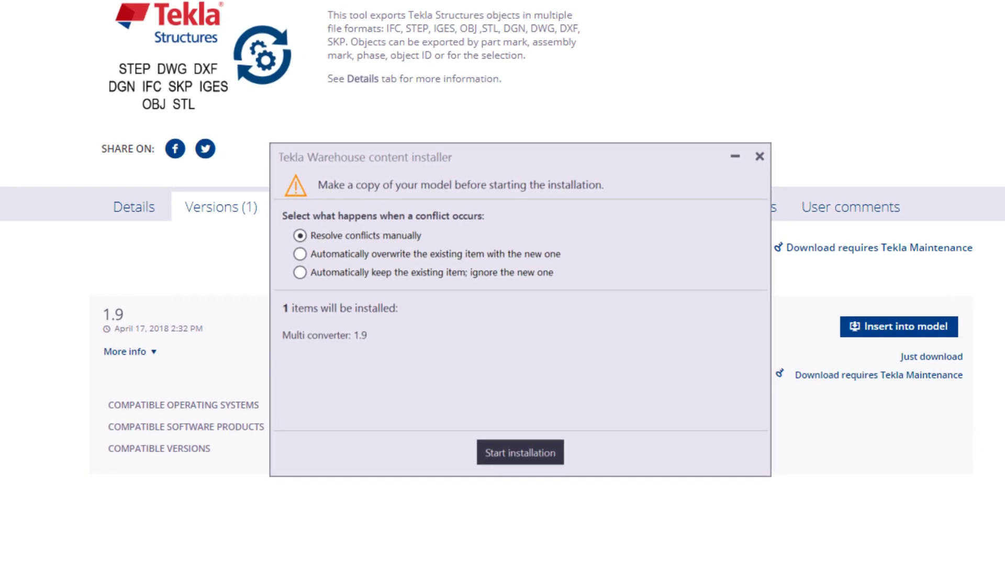
mouse_move(423, 243)
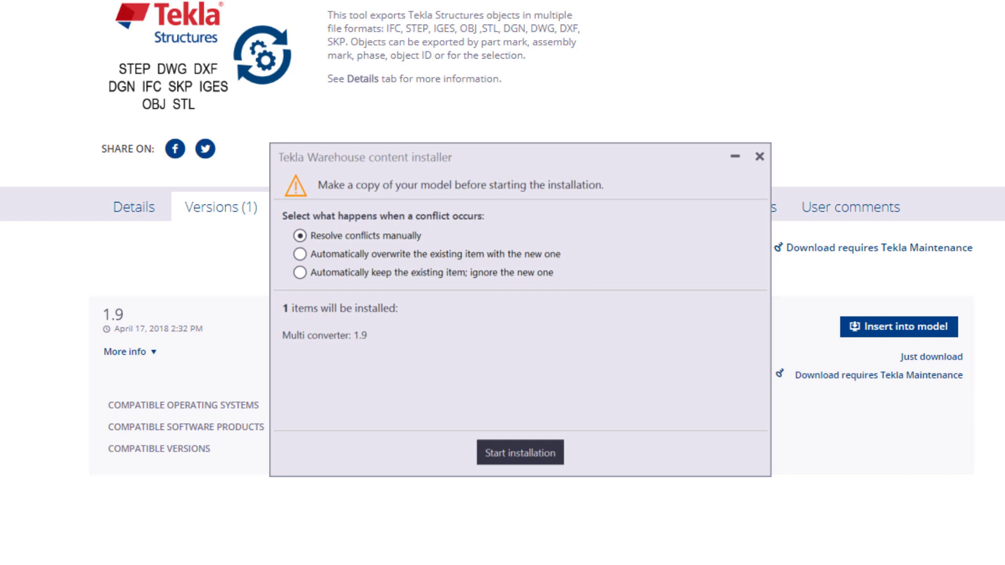
mouse_move(866, 250)
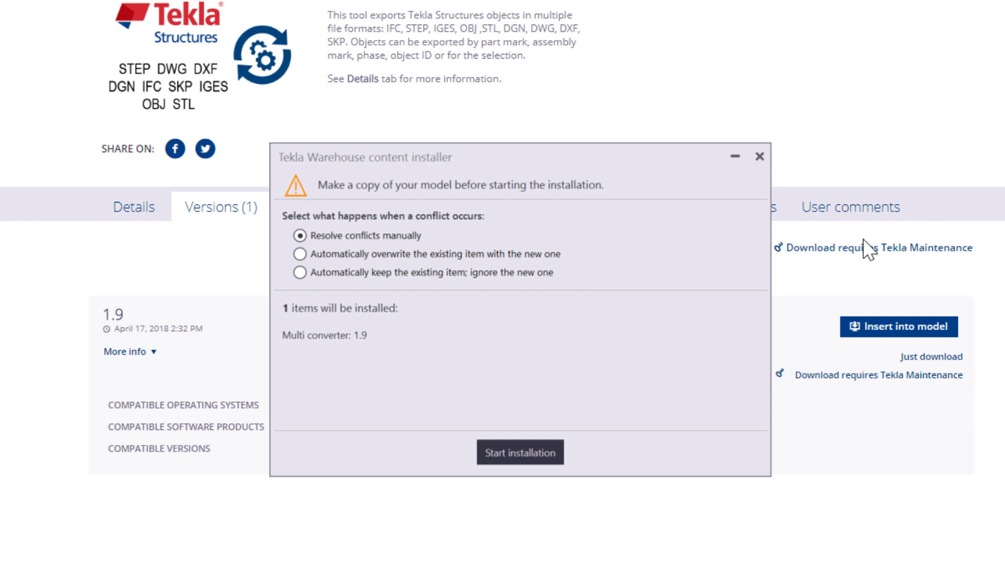
mouse_move(520, 452)
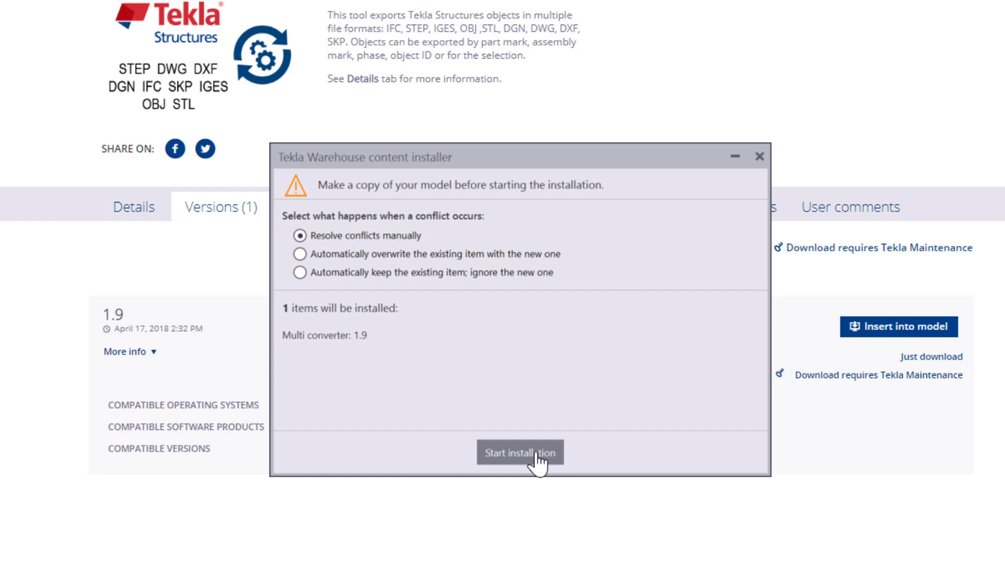
Install Multi converter 1.9, resolving the conflict and continuing until Multi-converter.tsep shows as Installed.
left_click(519, 452)
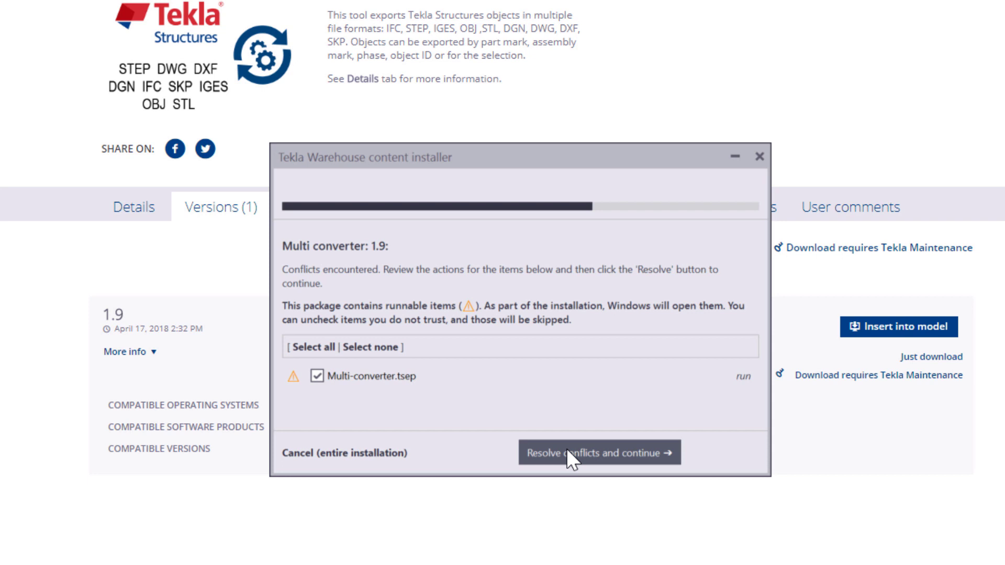
left_click(599, 452)
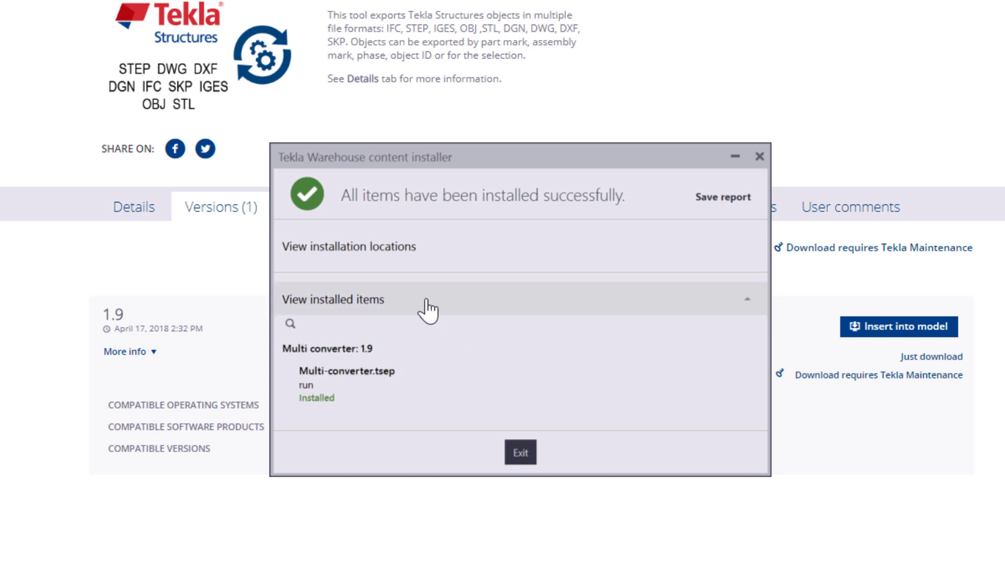
mouse_move(520, 452)
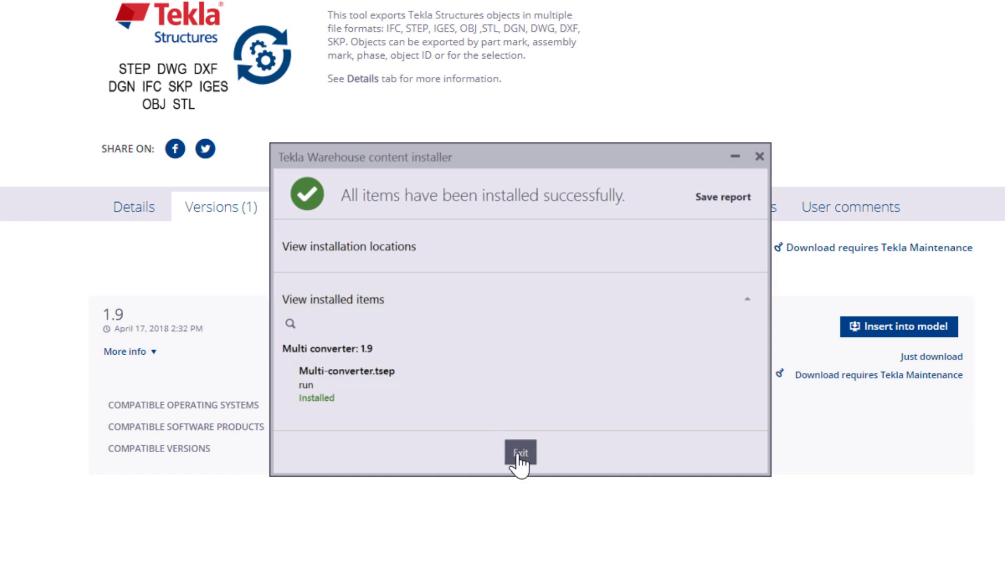